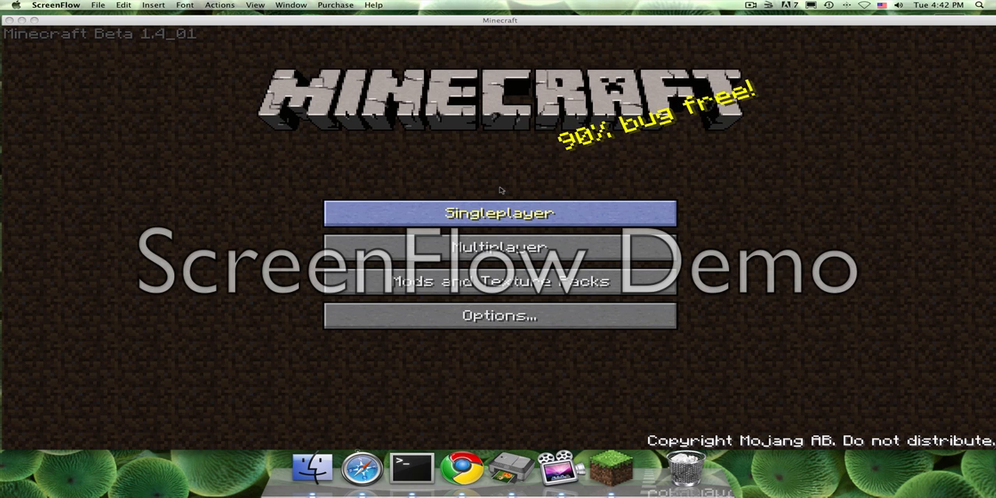
mouse_move(506, 184)
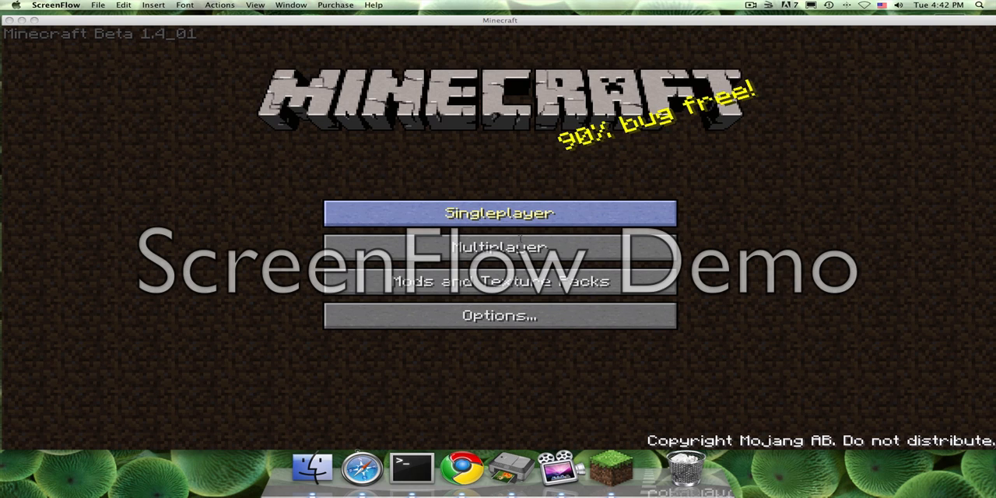
mouse_move(630, 226)
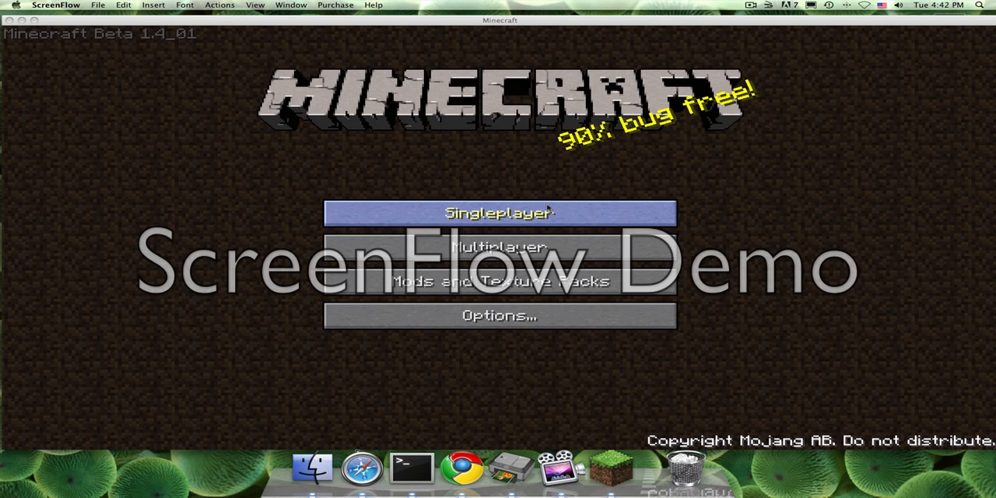
Step: Start creating a new singleplayer world from the title menu
left_click(498, 212)
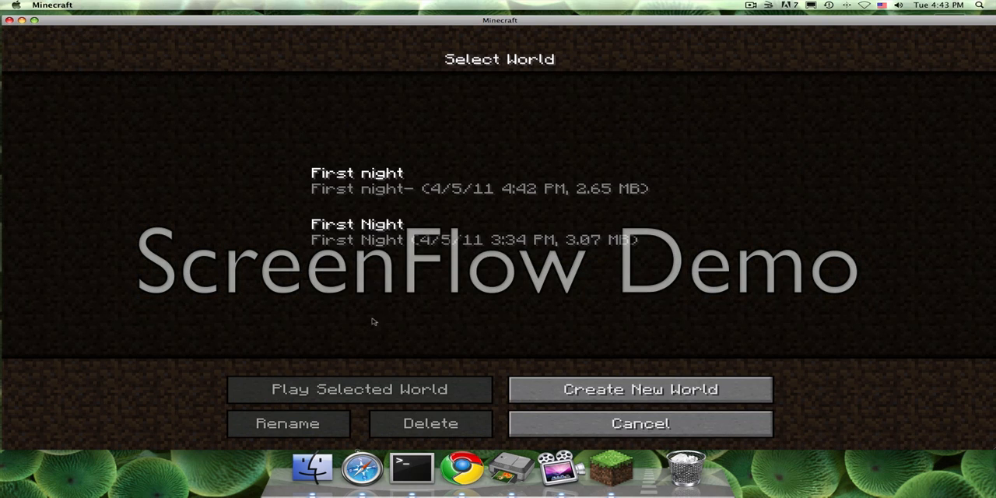
mouse_move(640, 389)
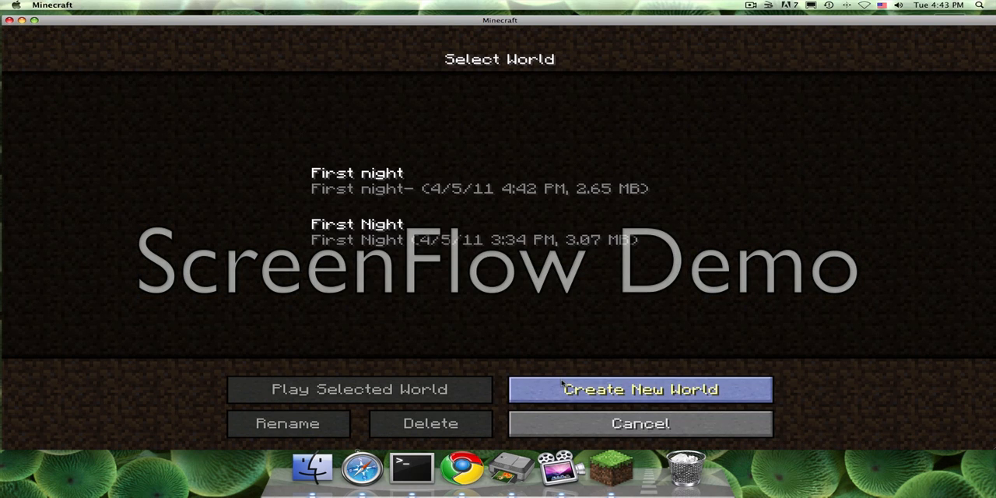
left_click(640, 423)
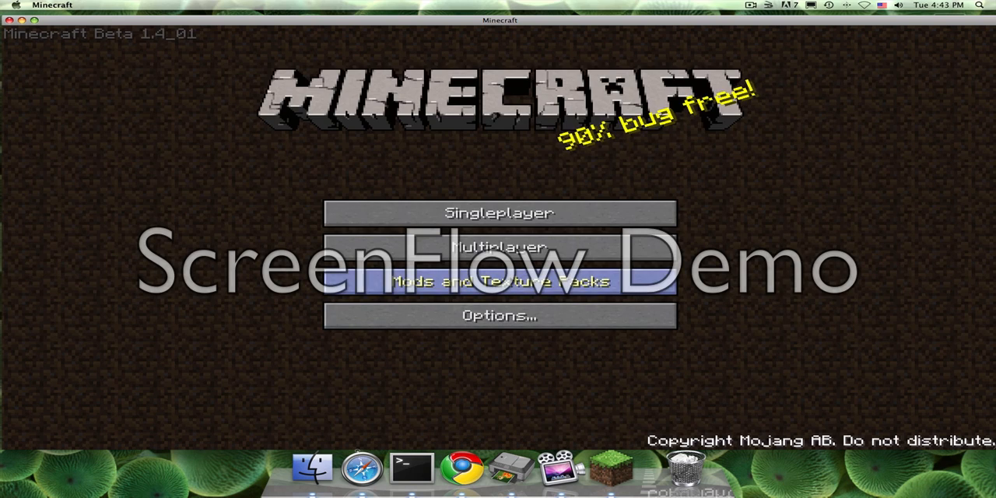
left_click(498, 213)
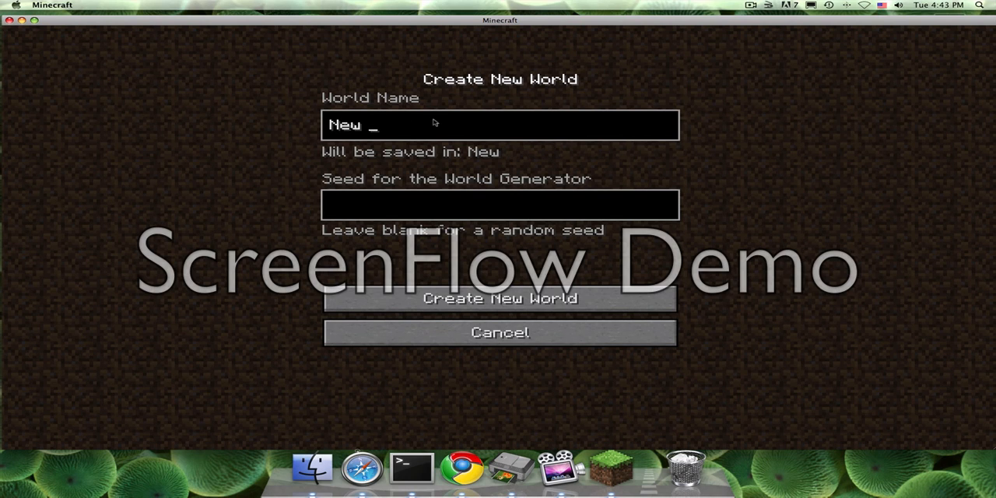
Step: Name the world 'Land Mine', correcting a typo, and create it
type("Land m")
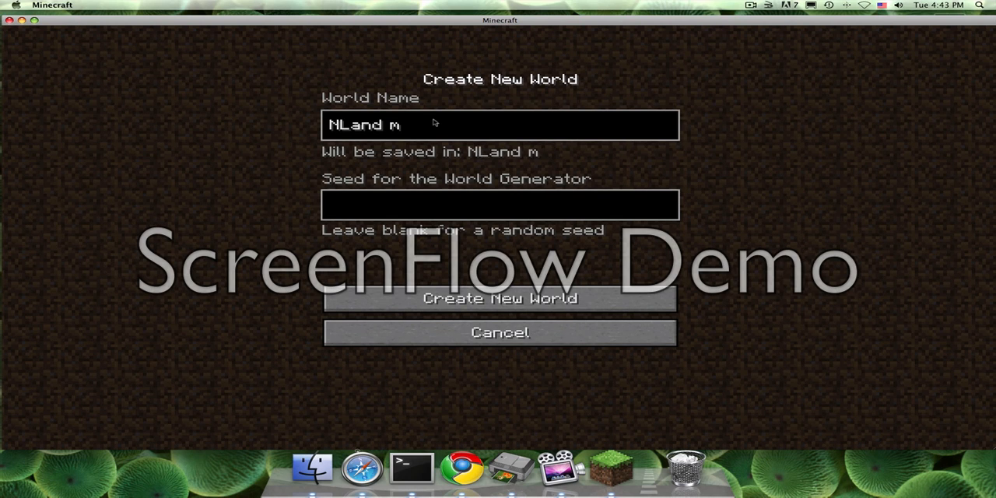
key("backspace")
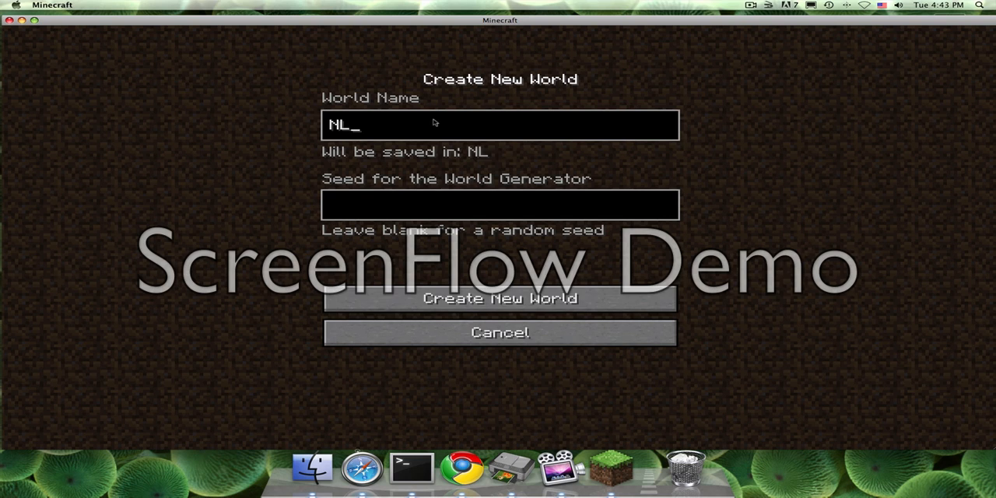
key("backspace")
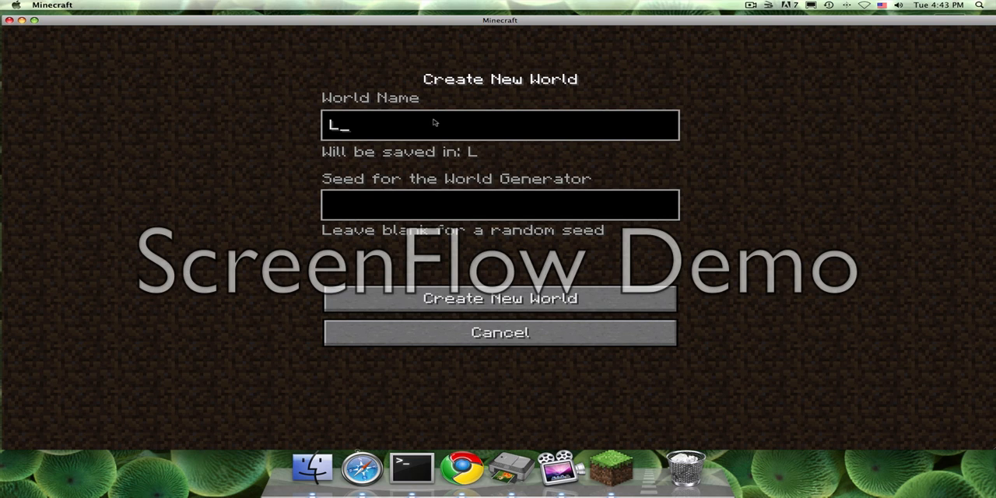
type("and Mine")
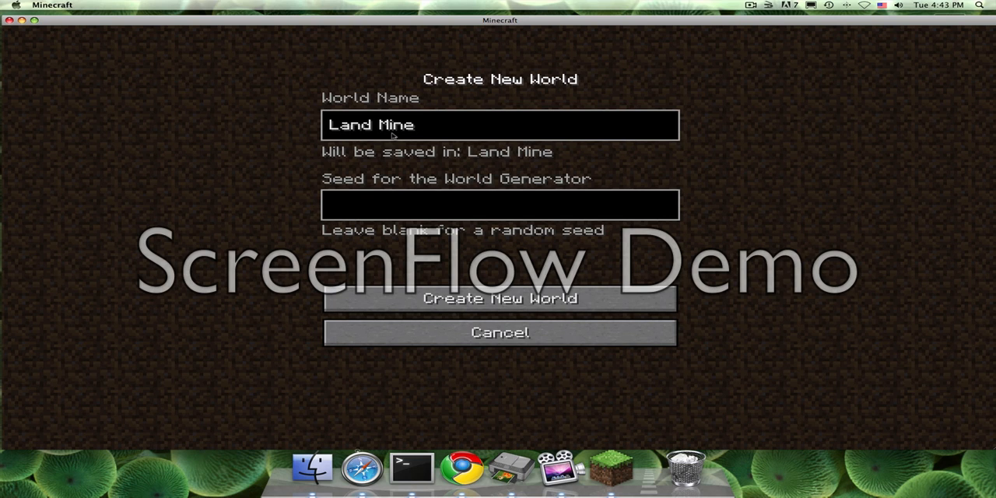
left_click(500, 298)
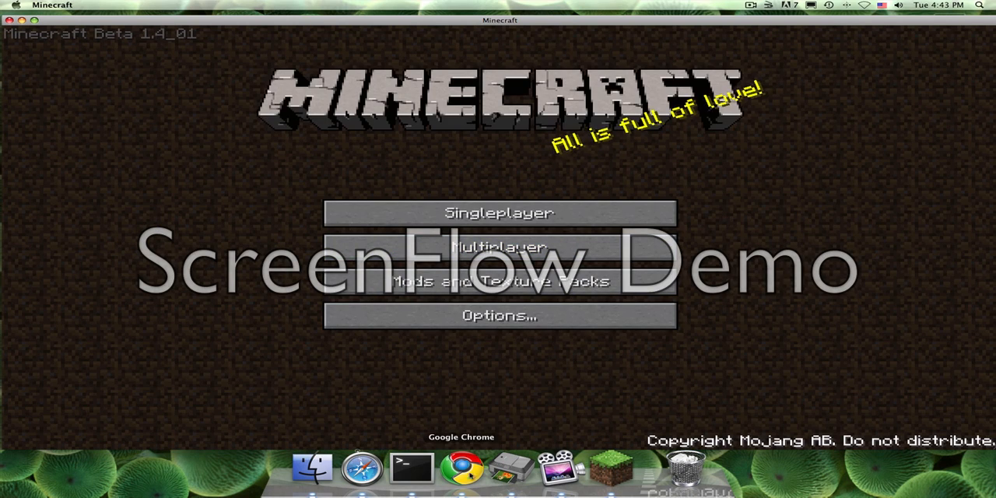
mouse_move(412, 467)
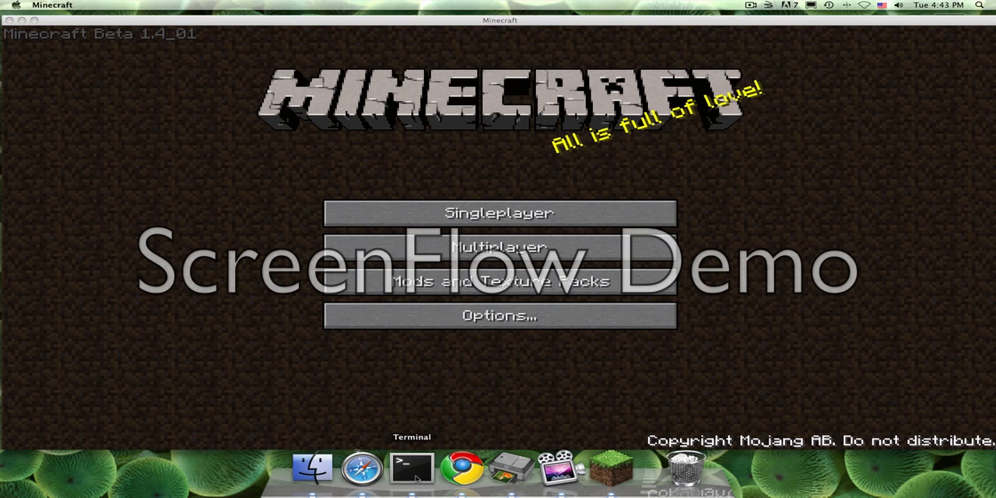
Step: In Terminal, list the home folder and move into the desktop folder
left_click(412, 467)
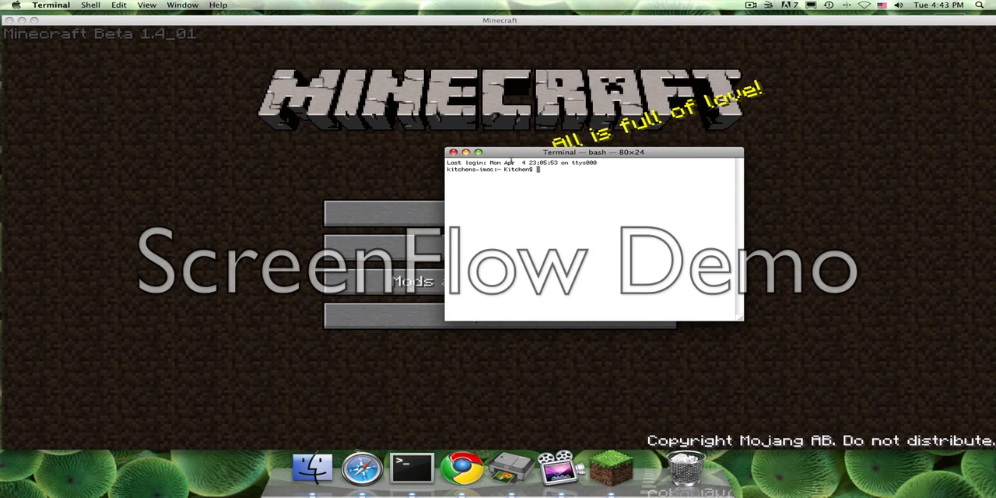
type("ls")
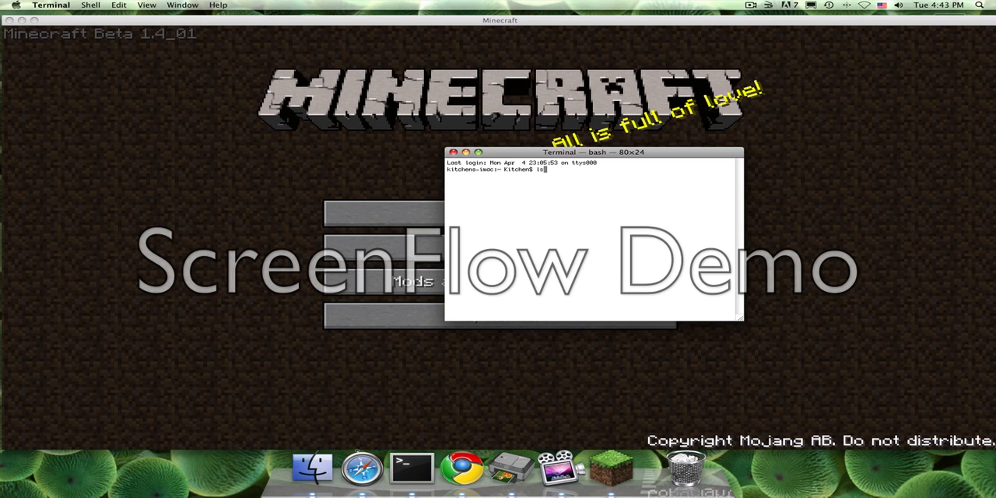
key("Return")
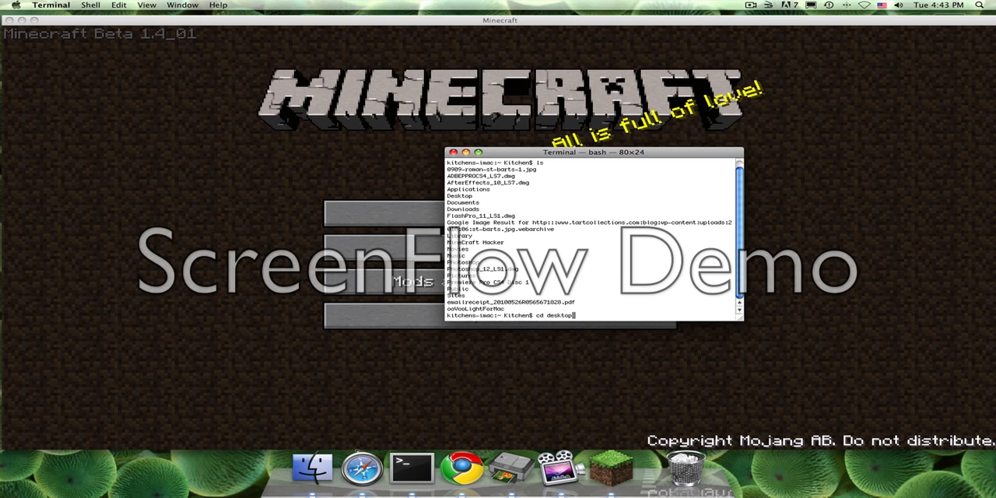
key("Return")
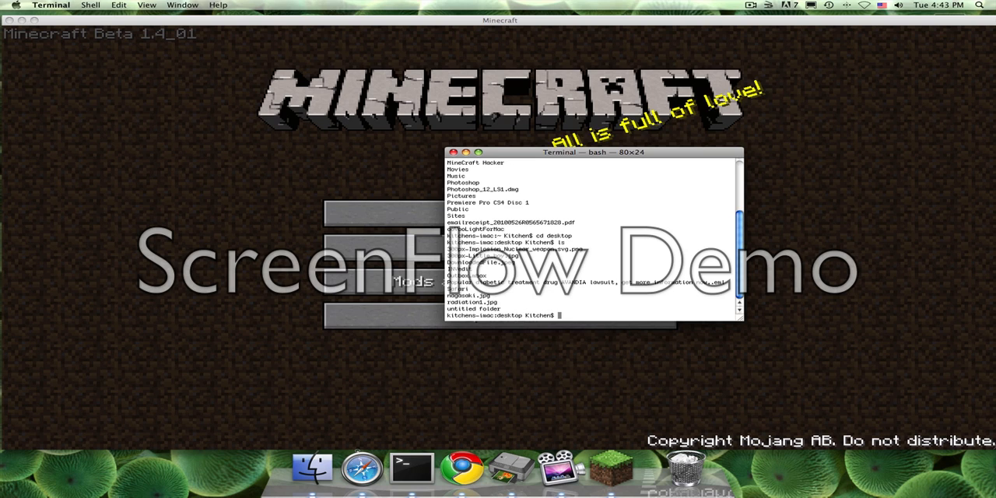
Step: Enter the invedit folder and launch INVedit with mono invedit.exe
type("cd inv")
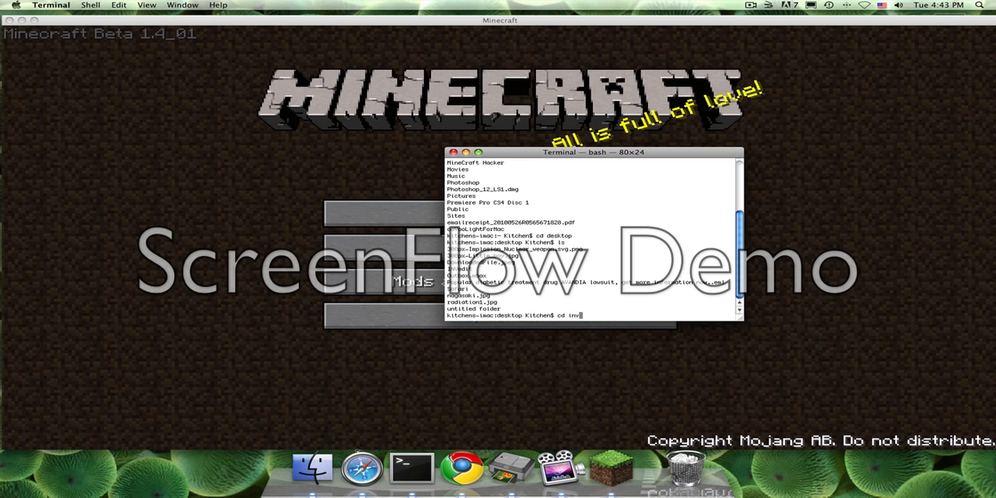
type("edit")
type("mono")
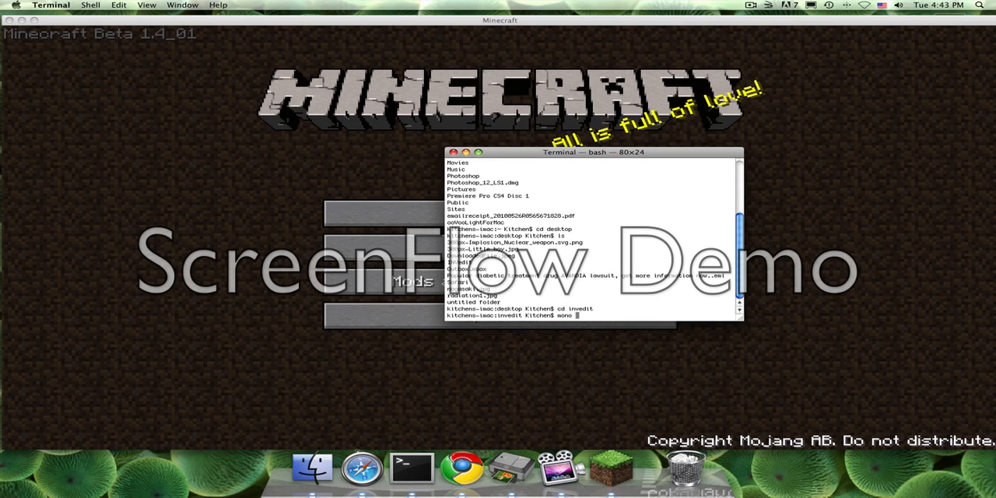
type("invedit.")
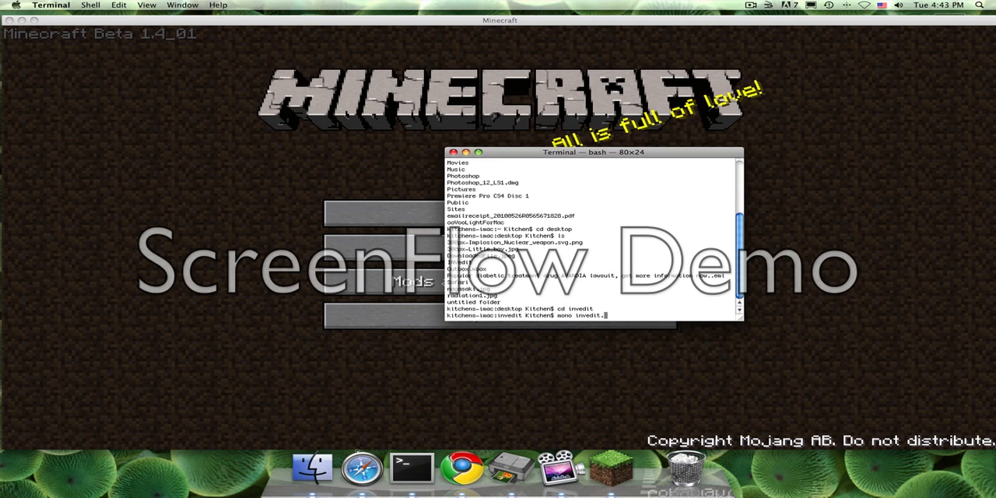
type("exe")
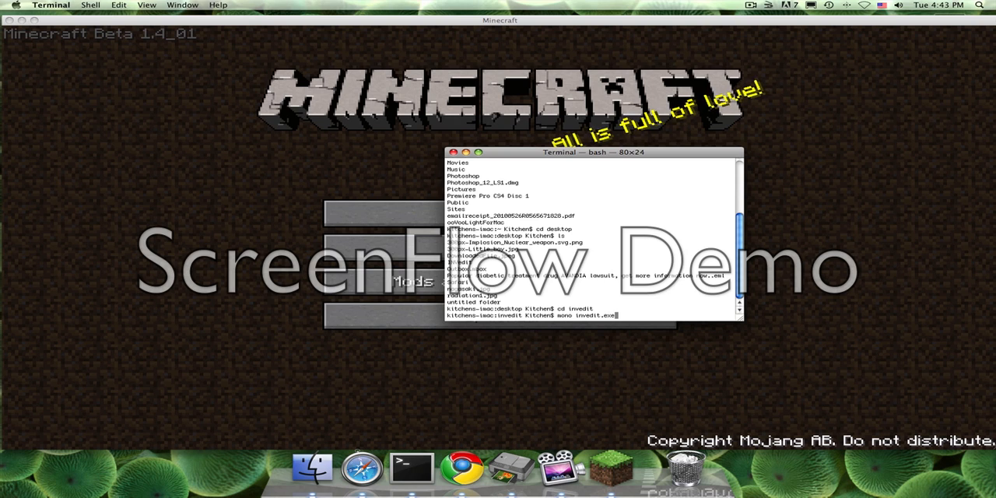
key("Return")
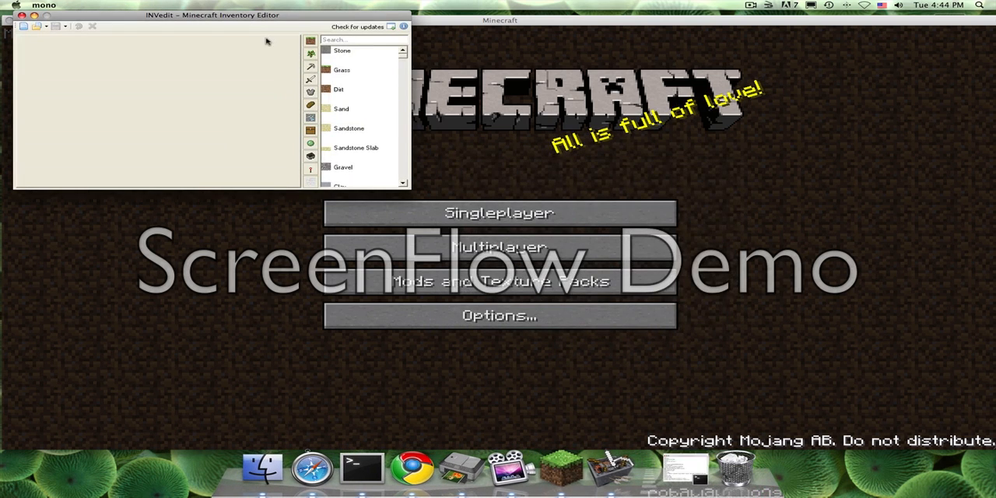
Step: Move the INVedit window to the screen centre and scroll the block list down toward TNT
left_click_drag(211, 15, 783, 138)
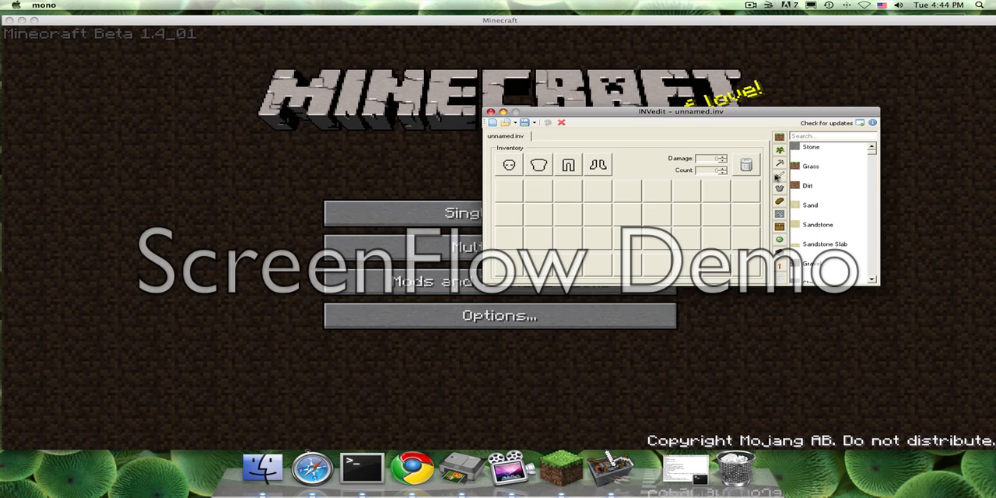
scroll("down", 3)
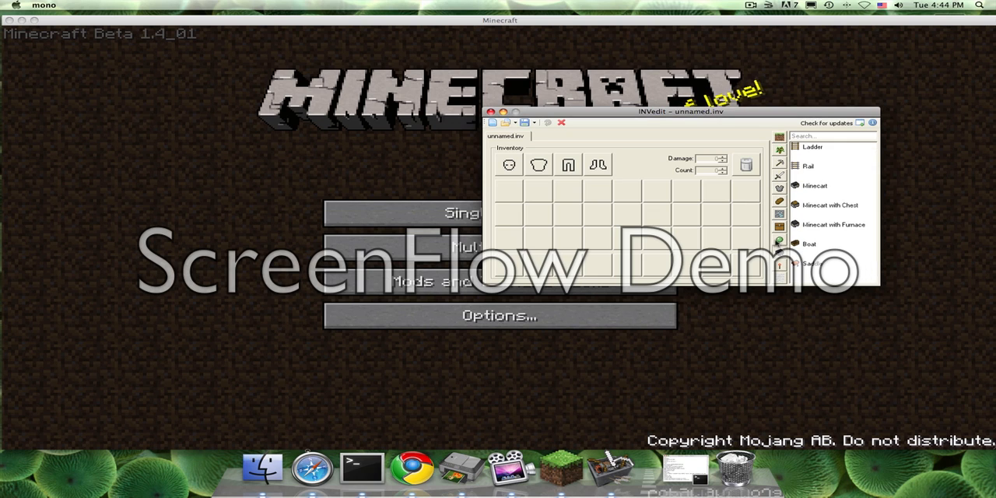
scroll("down", 3)
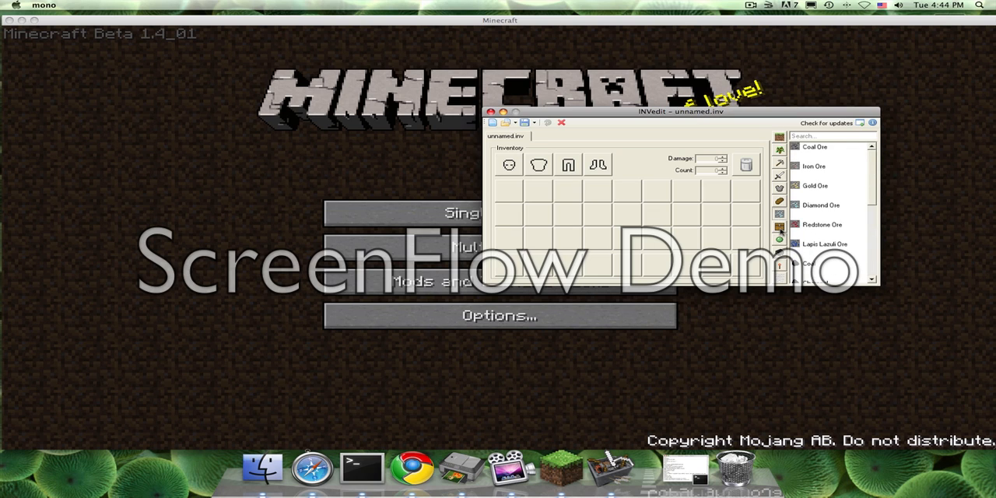
scroll("down", 3)
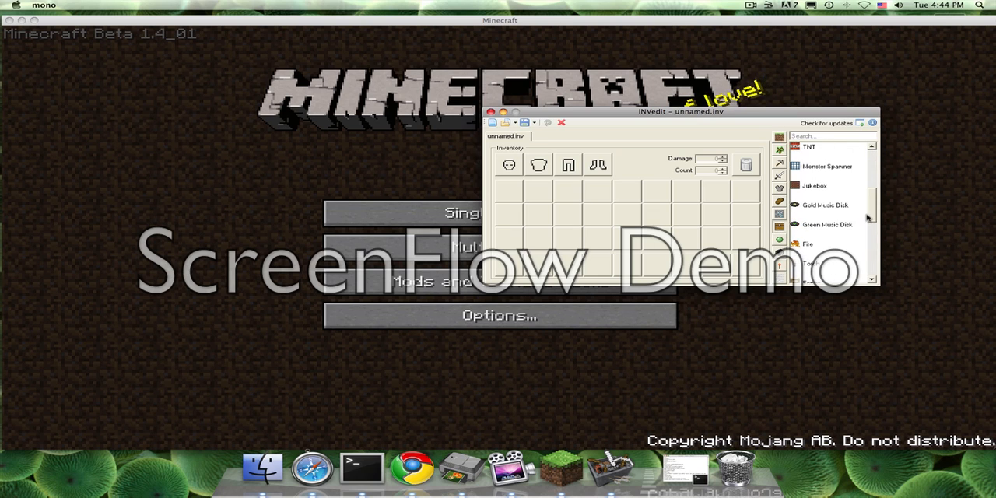
Step: Add TNT to the first two inventory slots and keep browsing the item list
left_click(809, 147)
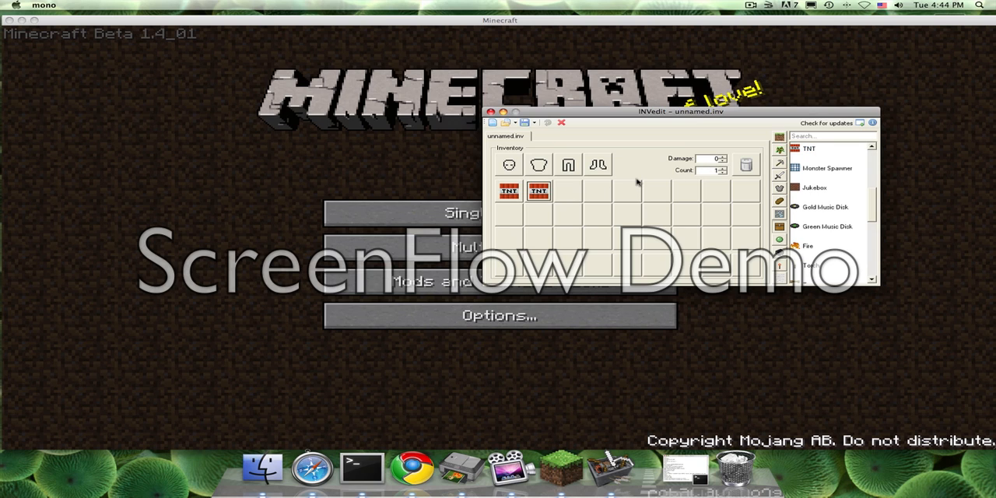
mouse_move(630, 179)
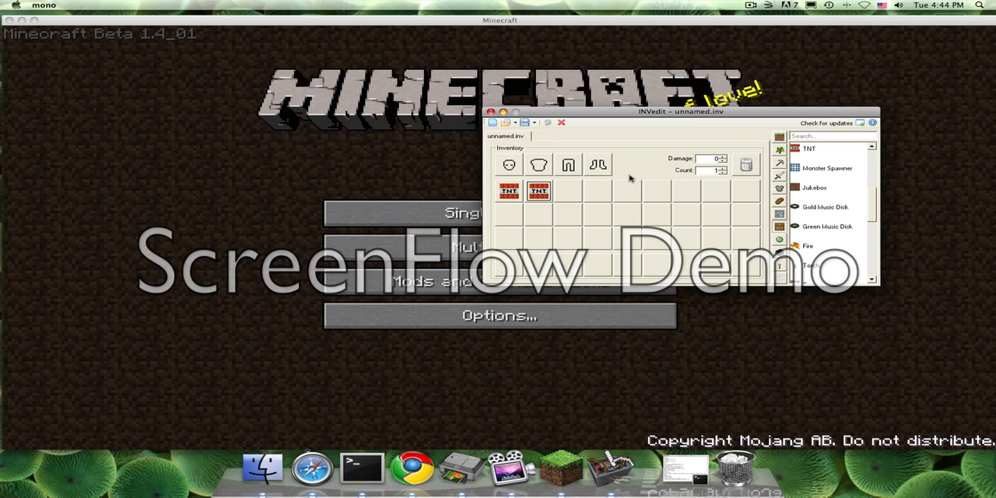
mouse_move(855, 146)
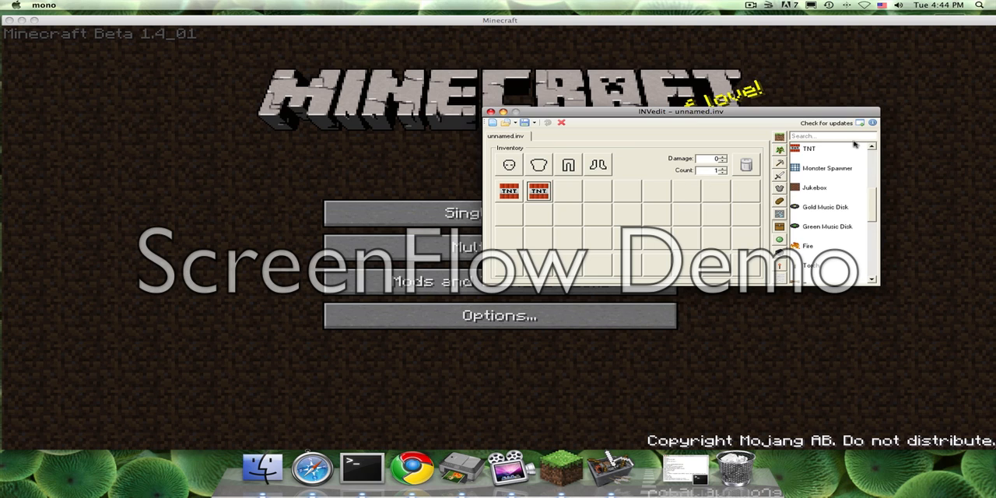
scroll("down", 3)
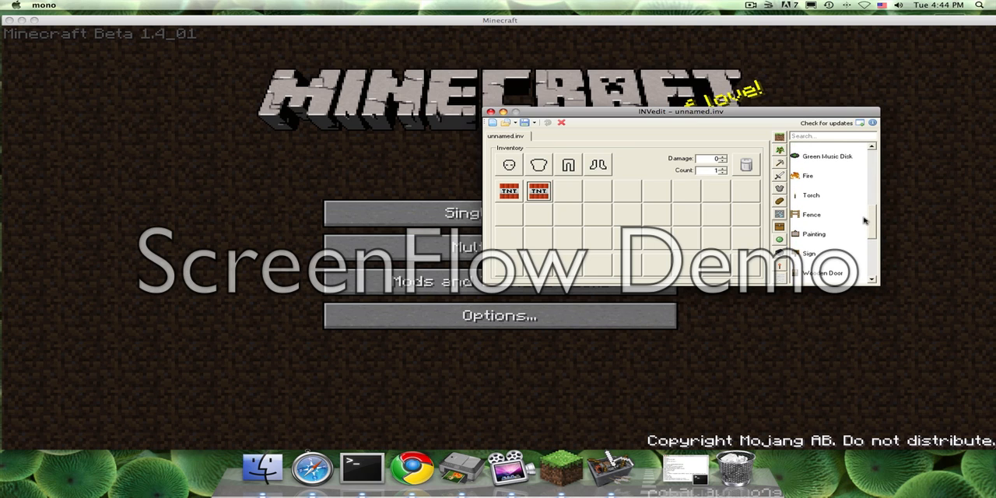
Step: Scroll the item list to Stone Pressure Plate and put one in the third slot
scroll("up", 3)
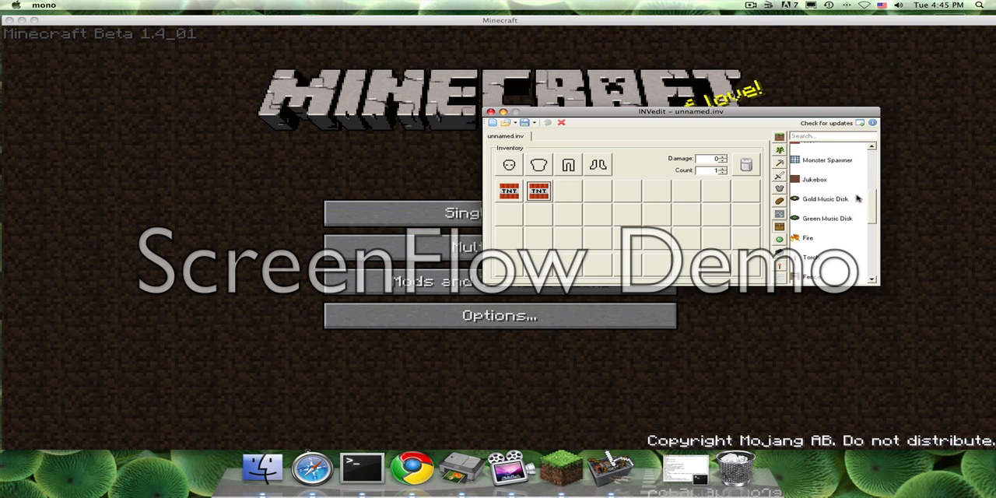
scroll("up", 3)
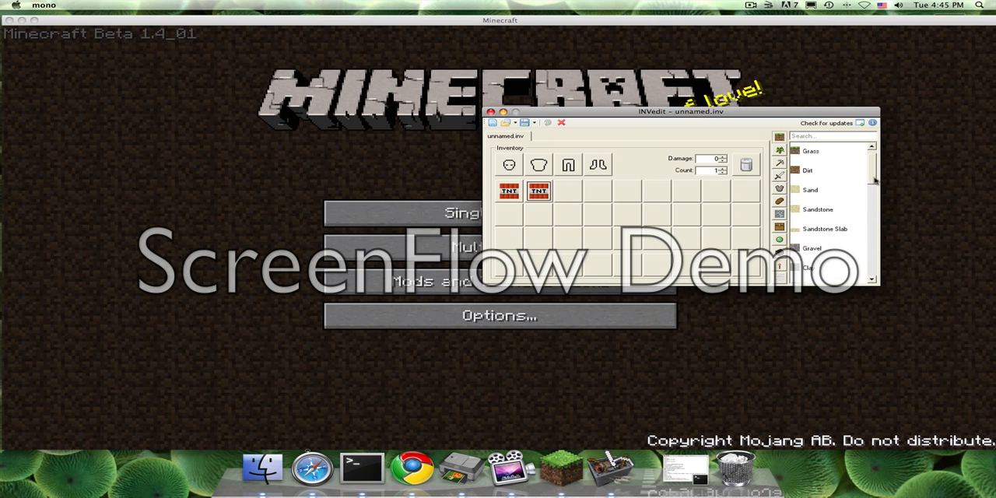
scroll("down", 3)
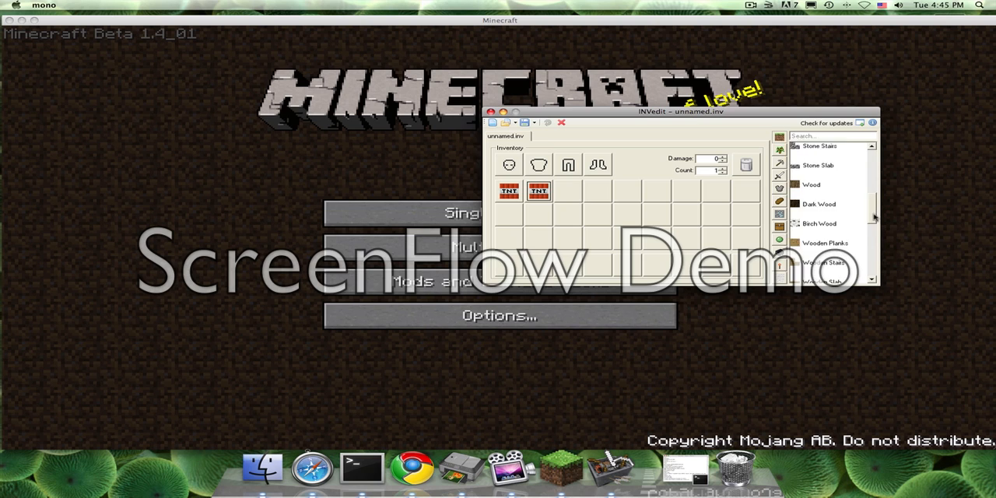
scroll("down", 3)
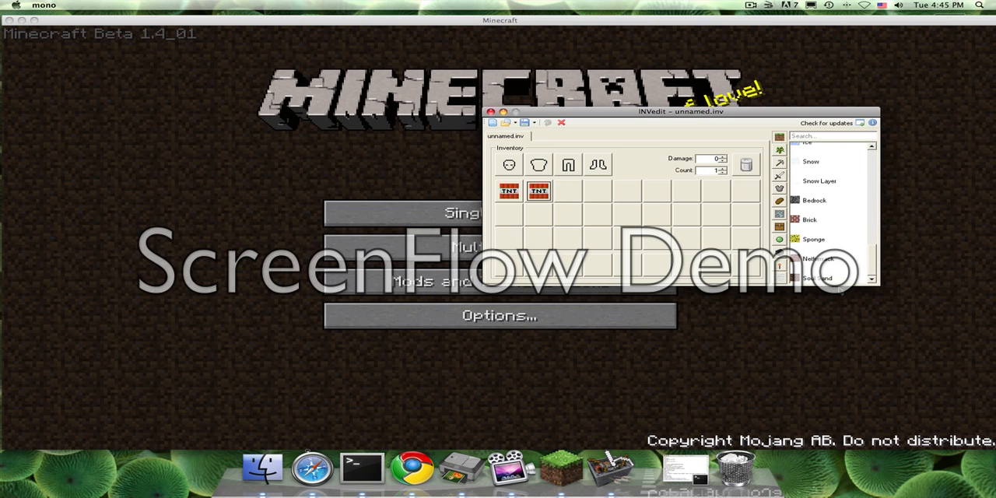
scroll("down", 3)
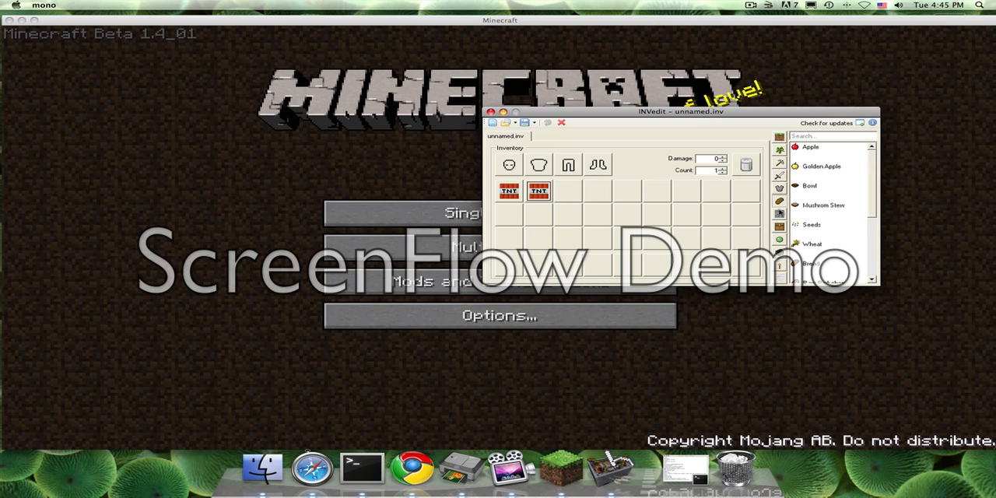
scroll("down", 3)
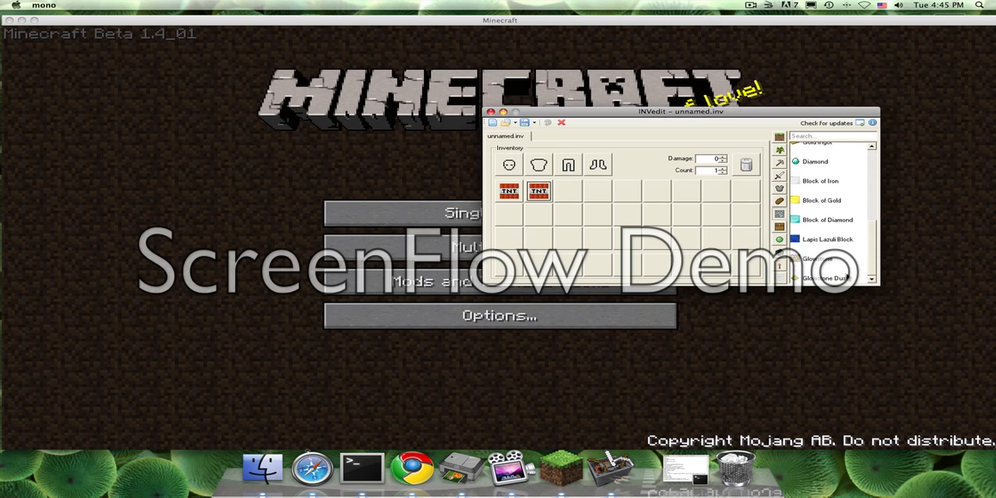
scroll("down", 3)
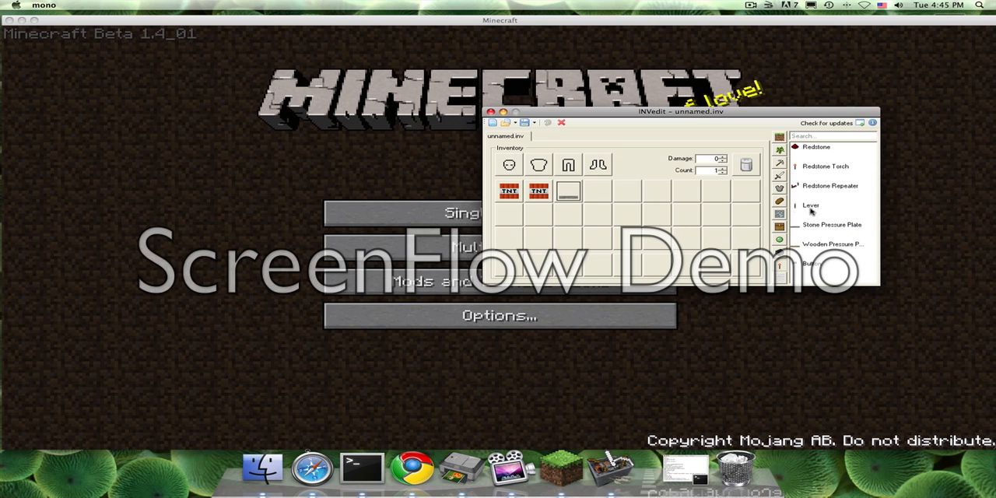
Step: Add a second pressure plate stack, set counts to 51 TNT and 10 plates, save as Land Mine and close INVedit
left_click(831, 224)
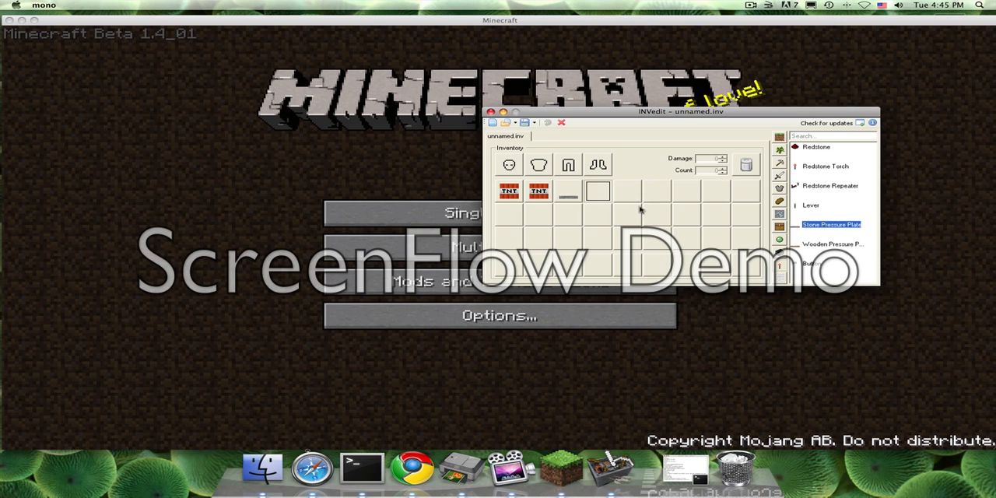
left_click(539, 190)
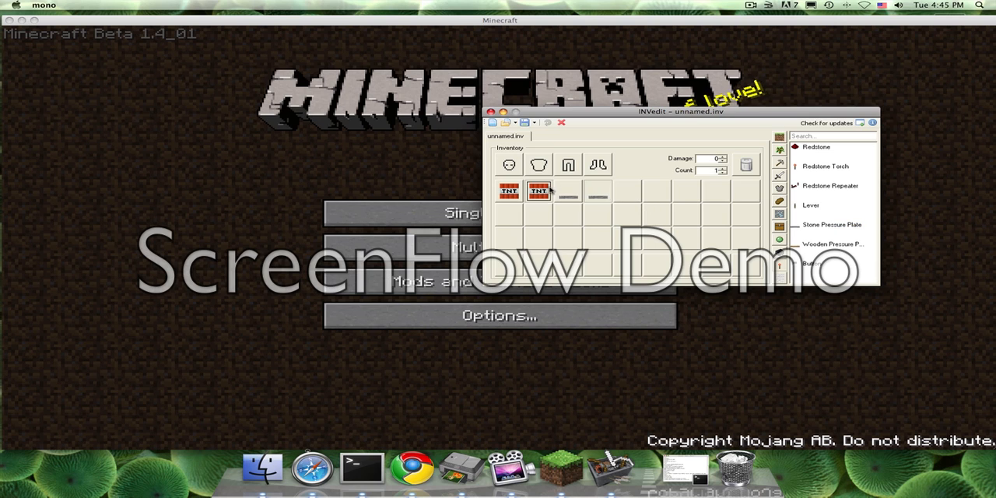
mouse_move(715, 176)
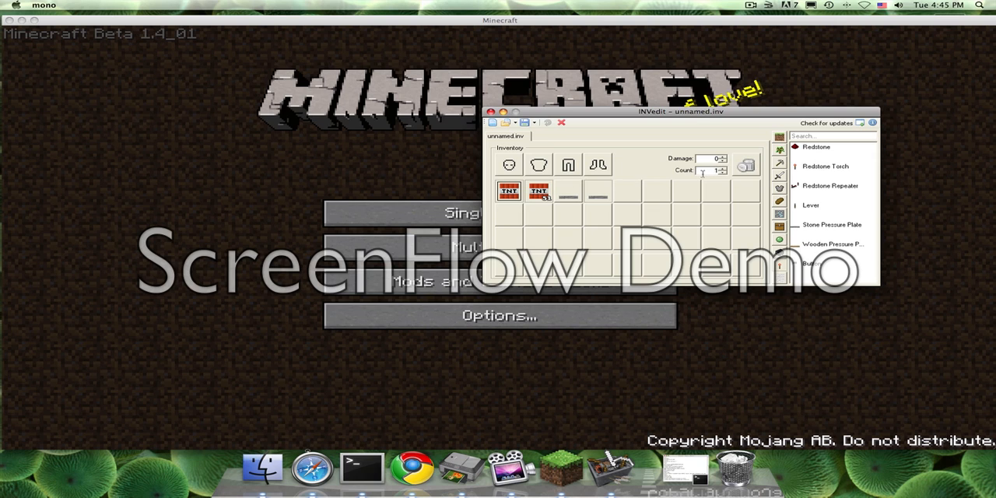
left_click(568, 190)
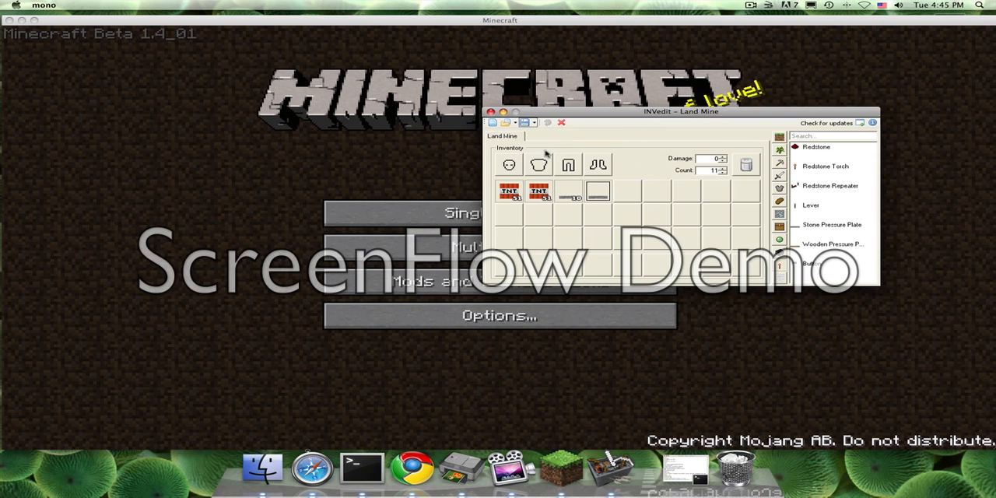
left_click(561, 122)
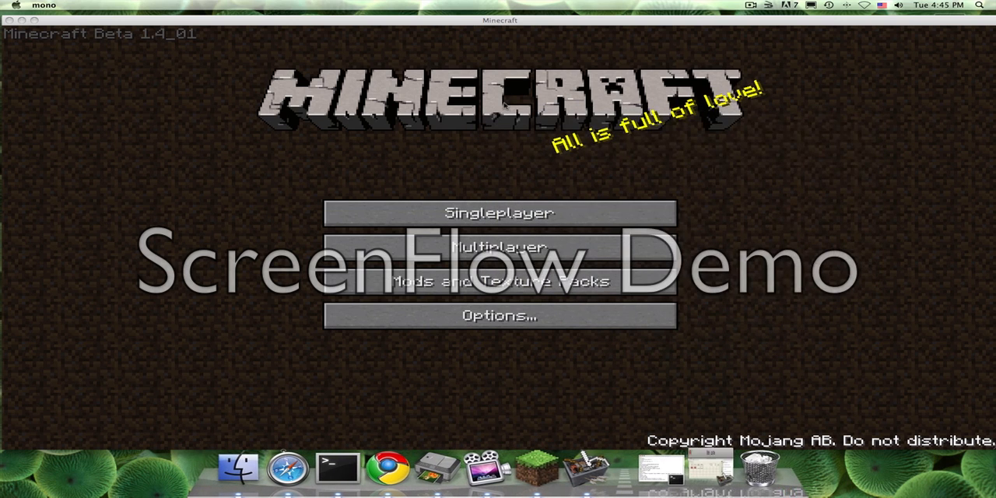
mouse_move(498, 212)
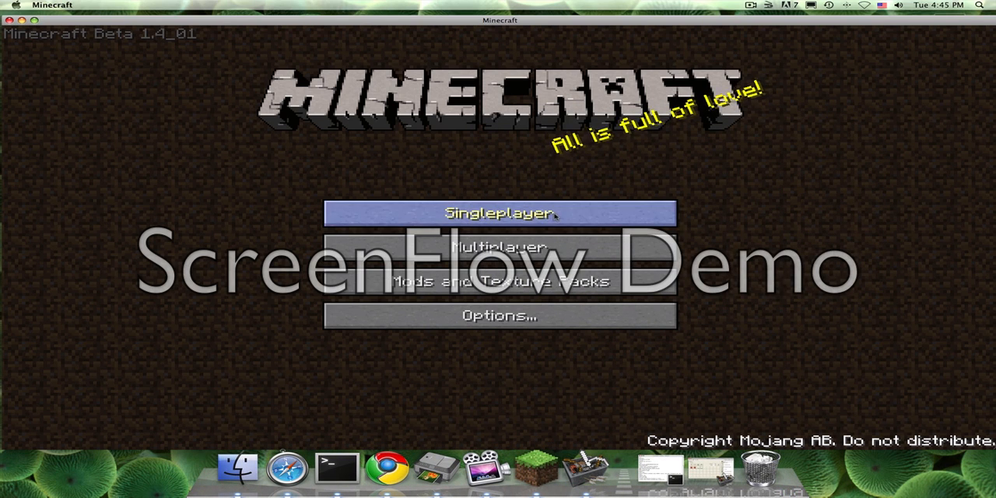
Step: Play the Land Mine world and check the inventory holds 51 TNT and 10 pressure plates
left_click(498, 212)
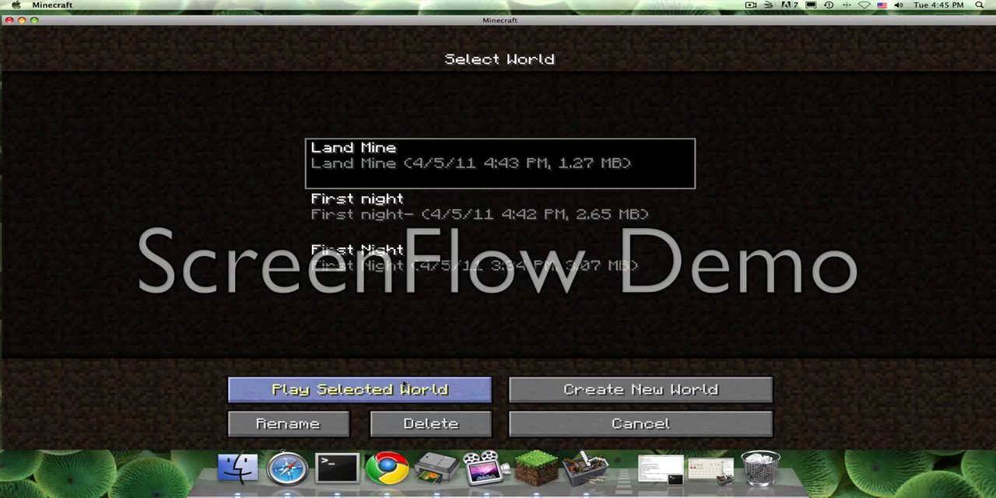
left_click(358, 389)
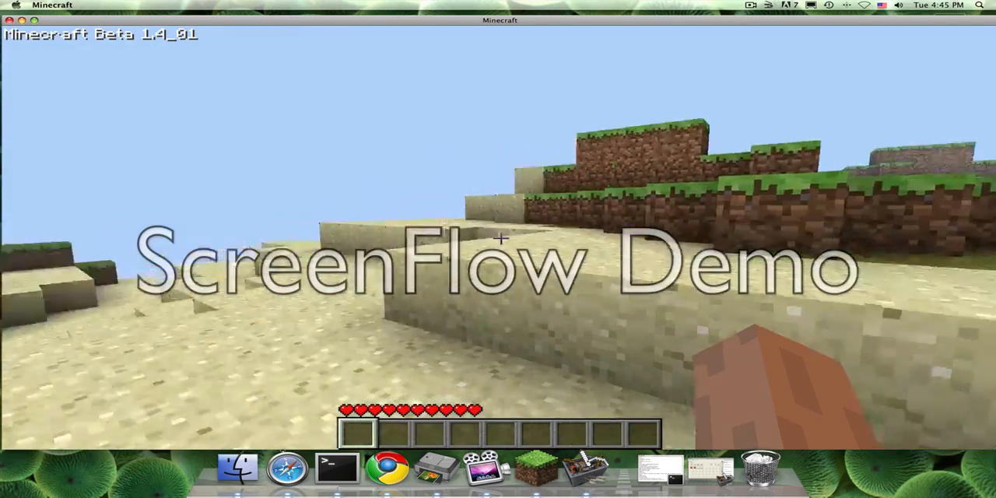
key("e")
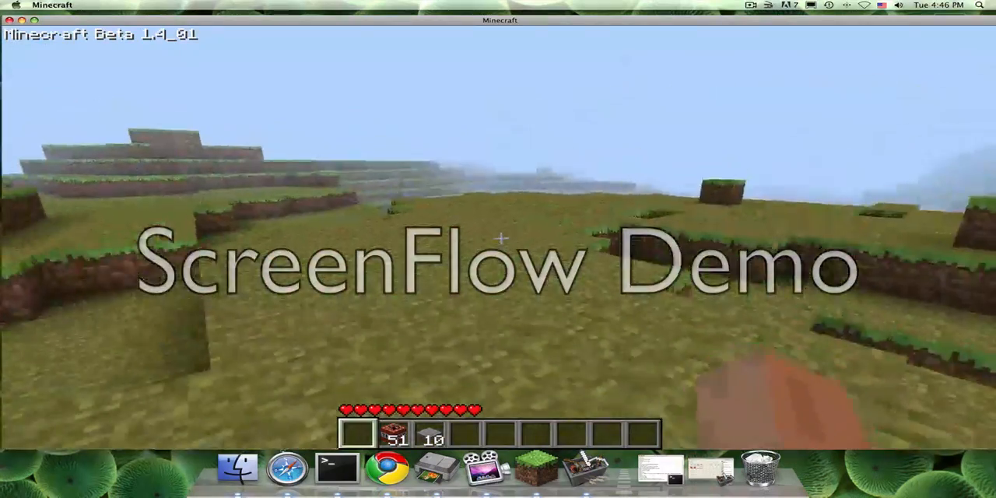
mouse_move(498, 249)
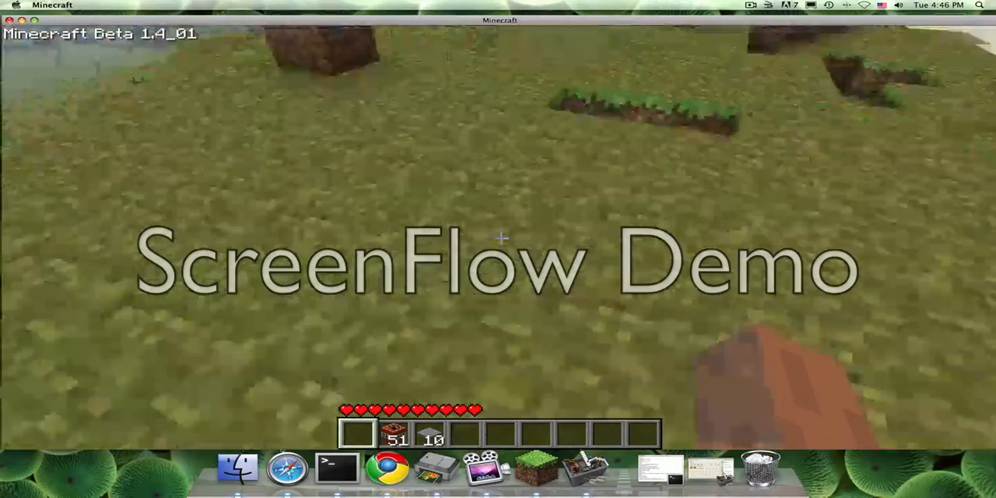
mouse_move(498, 233)
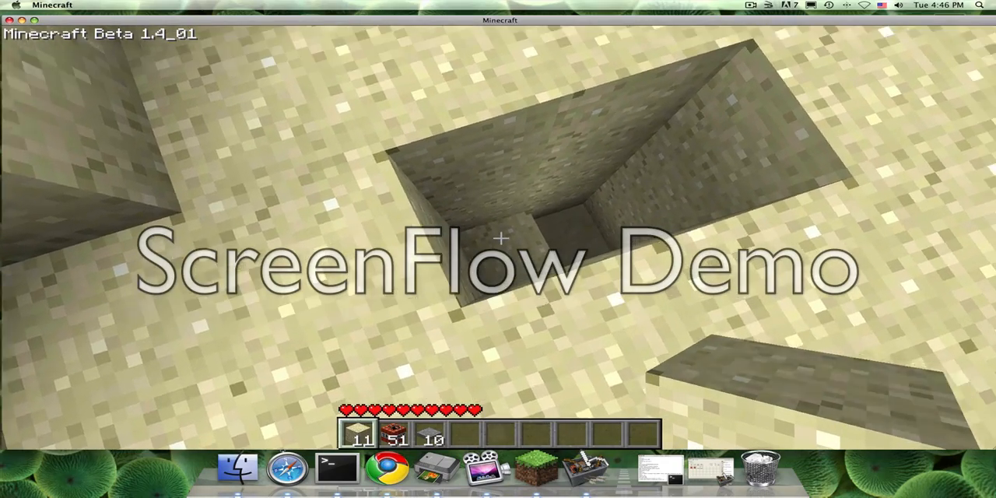
mouse_move(498, 233)
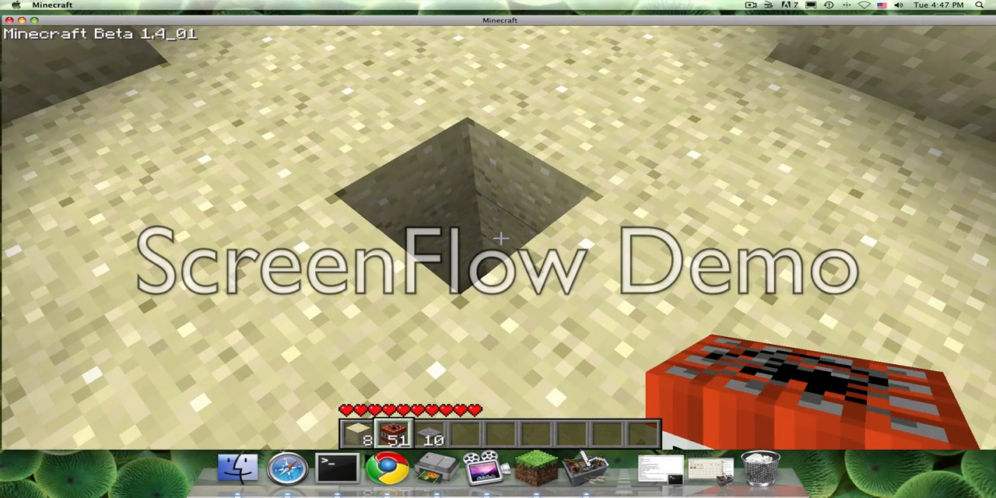
Step: Place TNT in the sand pit, cover it, and lay the stone pressure plate grid on top
left_click(500, 239)
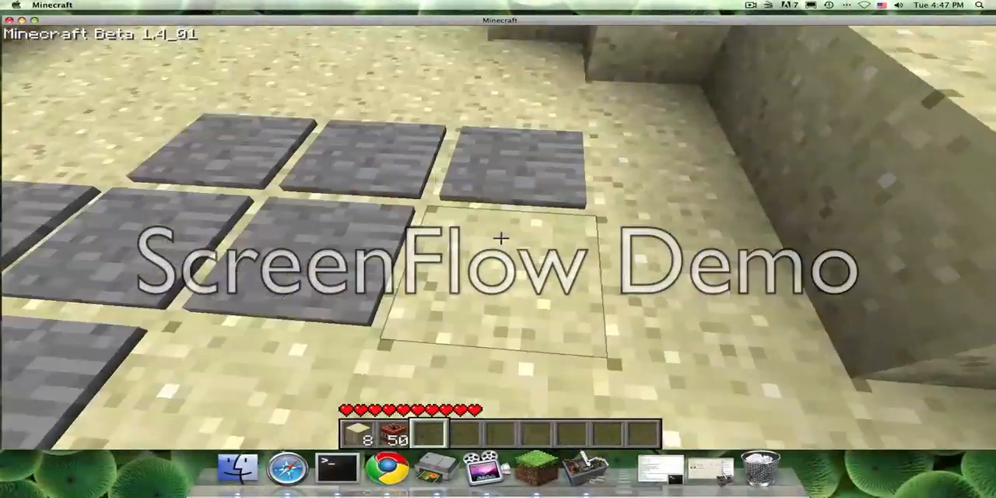
mouse_move(498, 249)
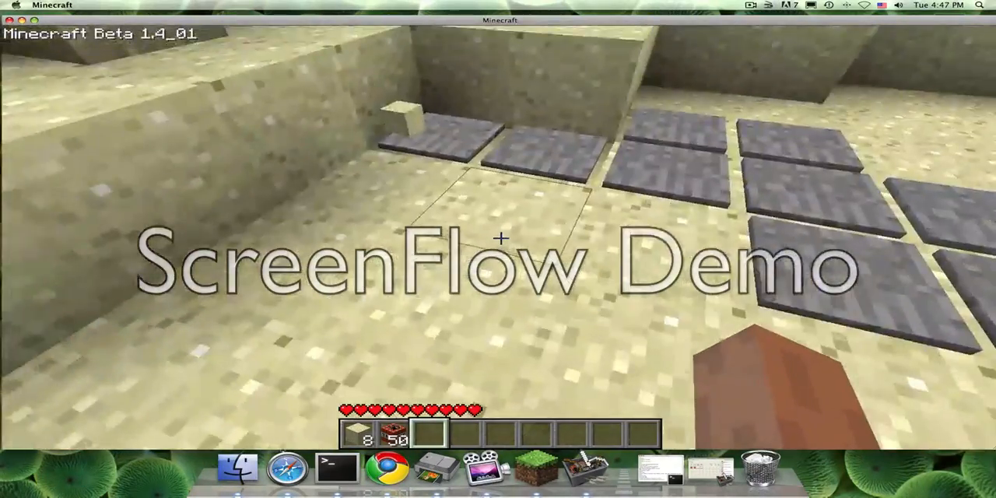
Step: Walk away from the plate grid across the sandy hills, collecting two more sand blocks
key("e")
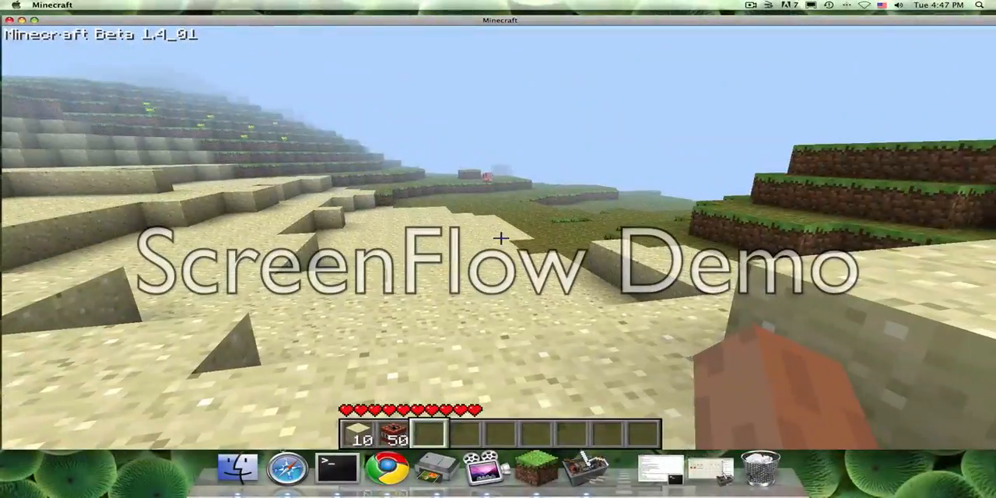
mouse_move(498, 249)
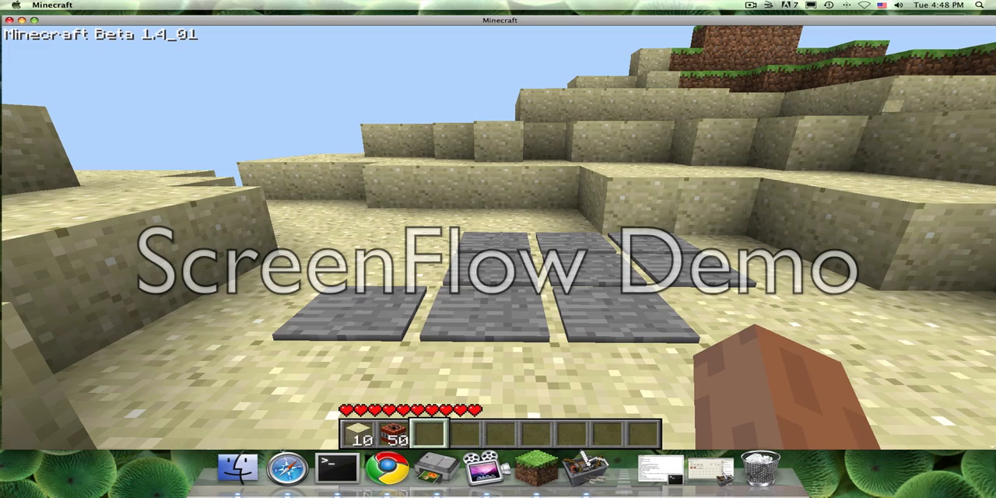
mouse_move(497, 249)
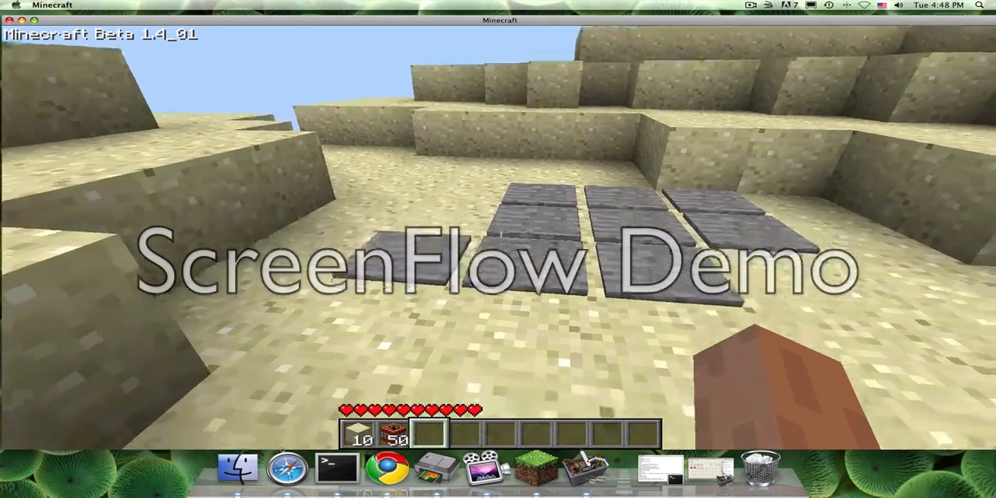
mouse_move(498, 249)
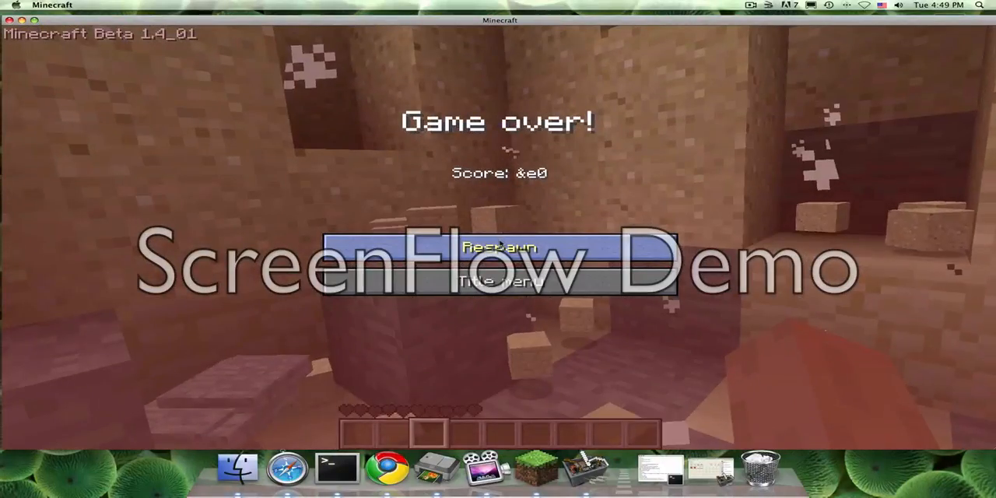
mouse_move(500, 281)
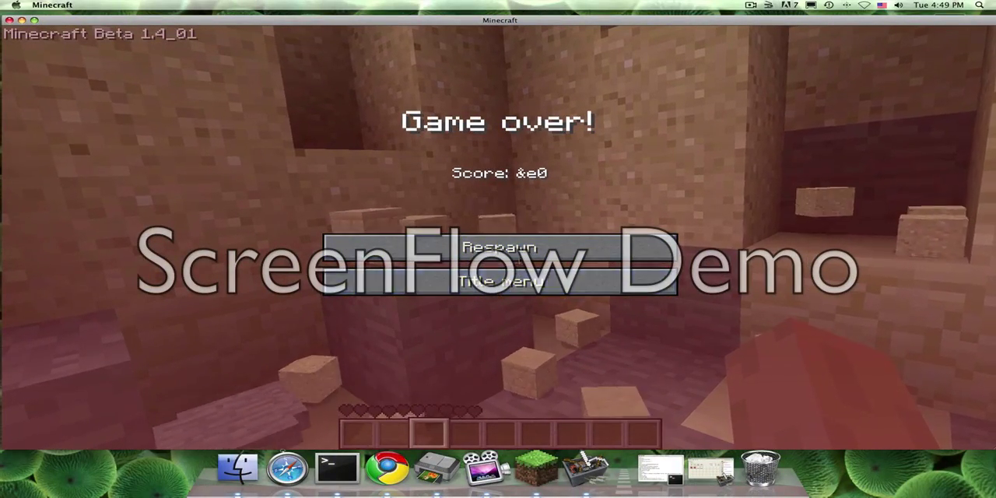
Step: Respawn the player from the Game over screen after the land mine kills them
left_click(500, 246)
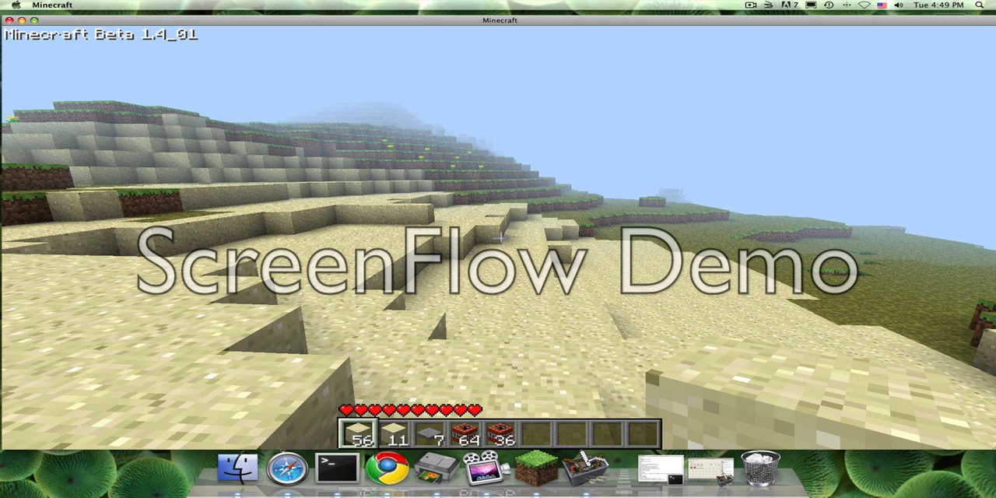
mouse_move(498, 238)
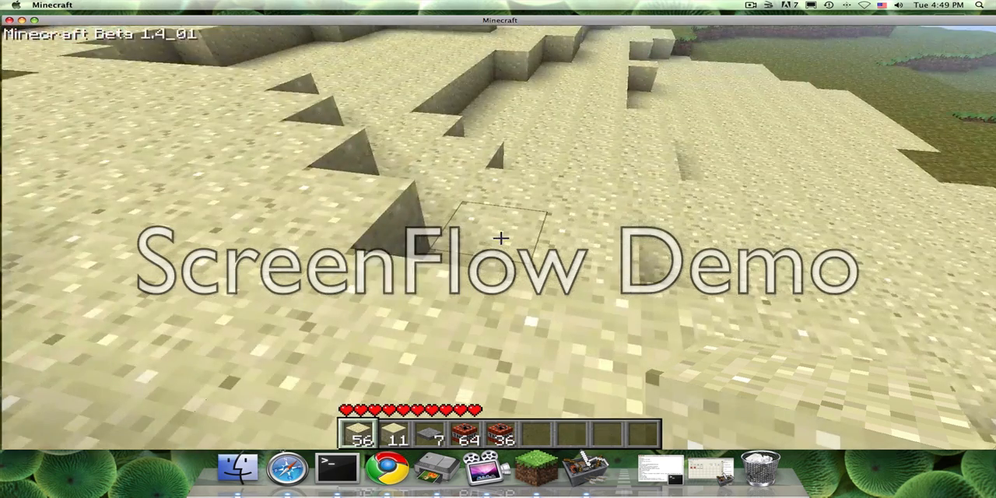